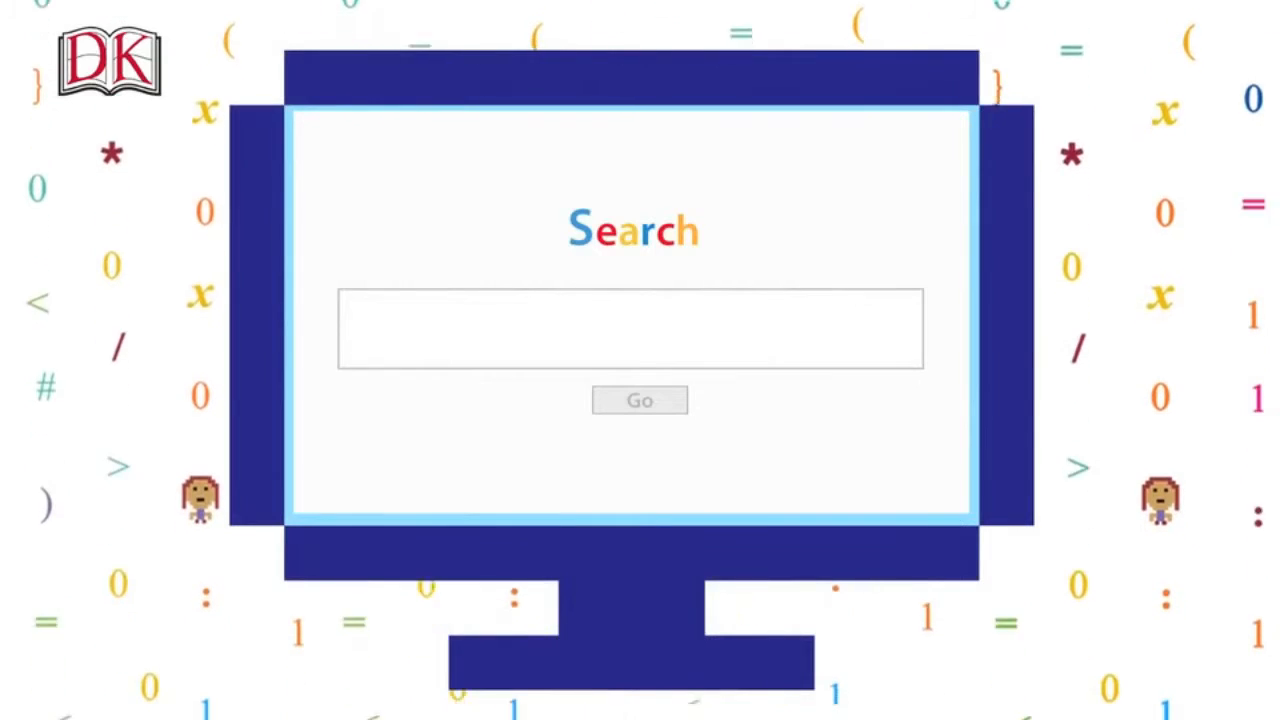
text(What is a computer)
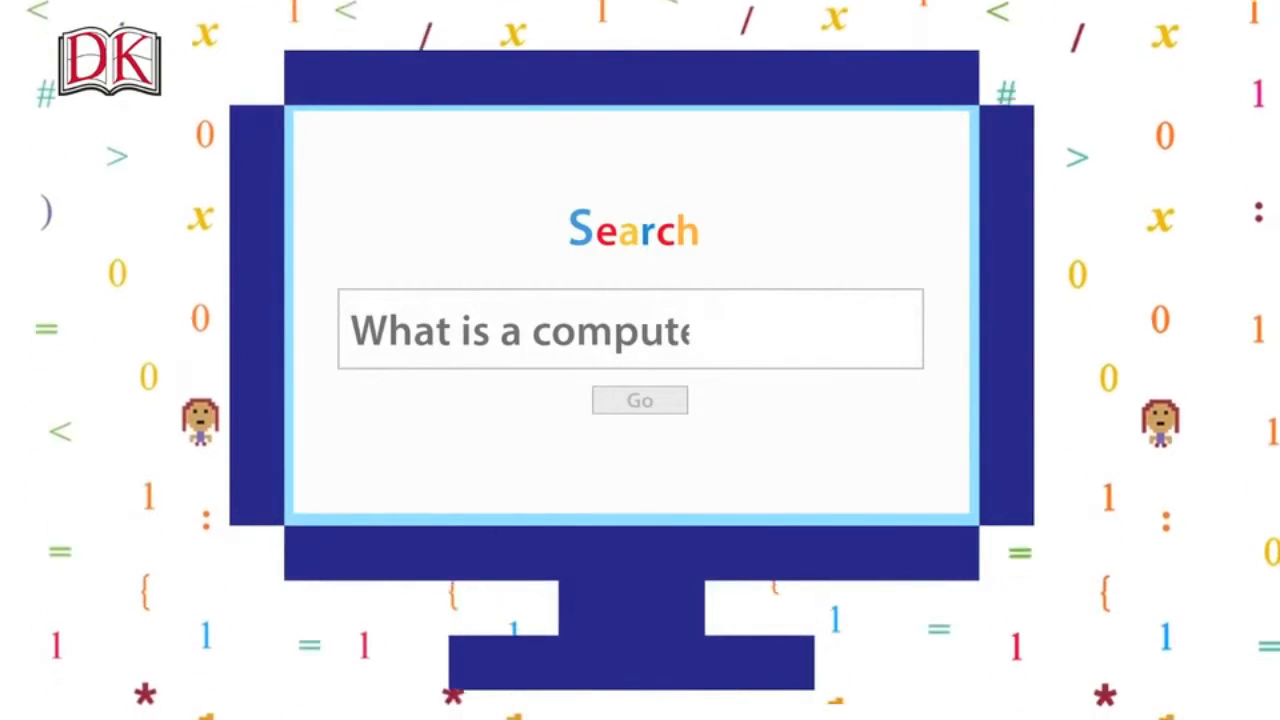
click(639, 400)
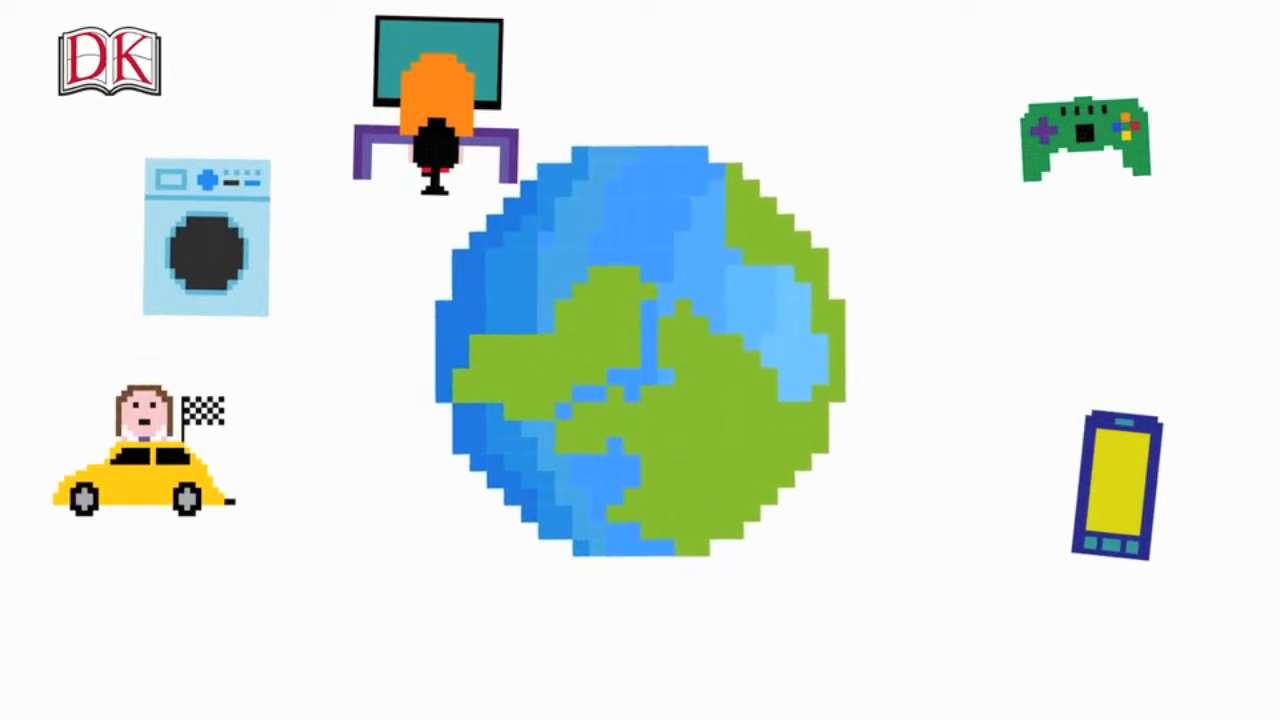